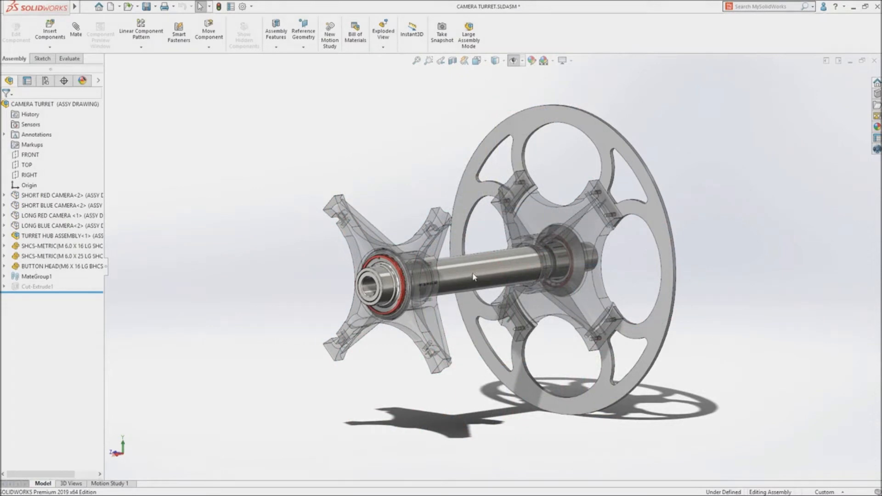
Open the turret axle from the camera turret assembly in its own part window
{"action": "left_click", "coordinate": [472, 275]}
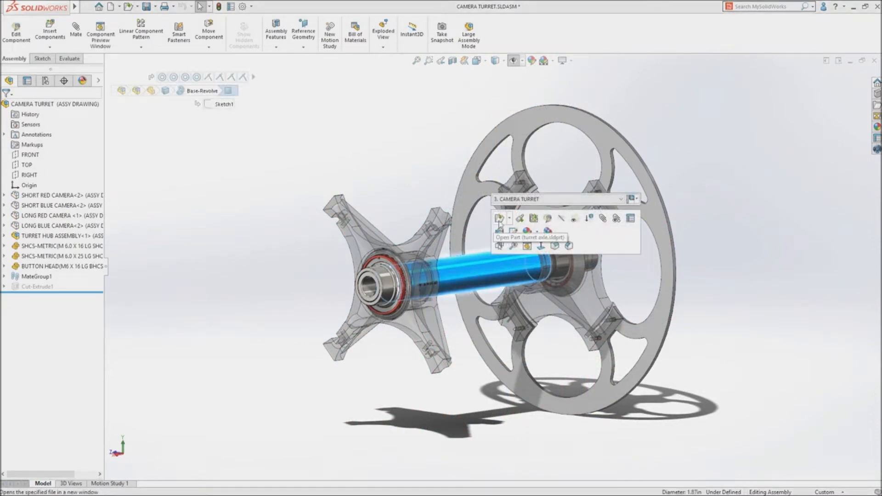
{"action": "left_click", "coordinate": [500, 218]}
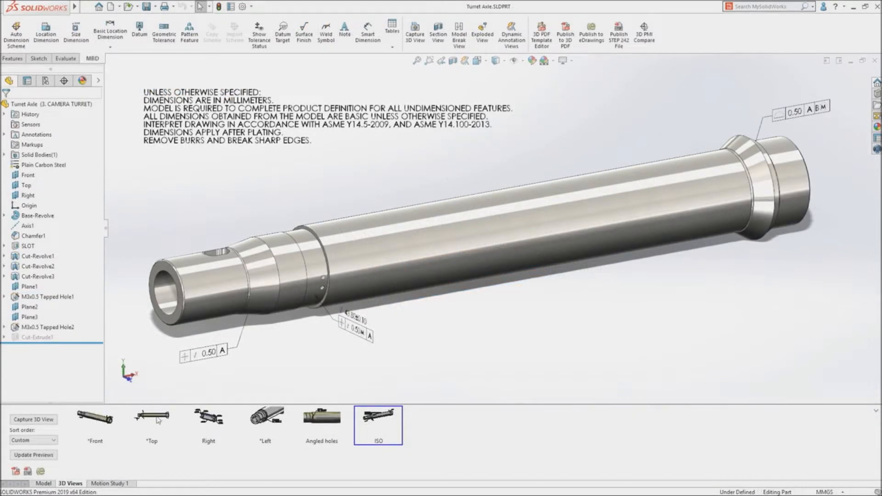
{"action": "left_click", "coordinate": [151, 416]}
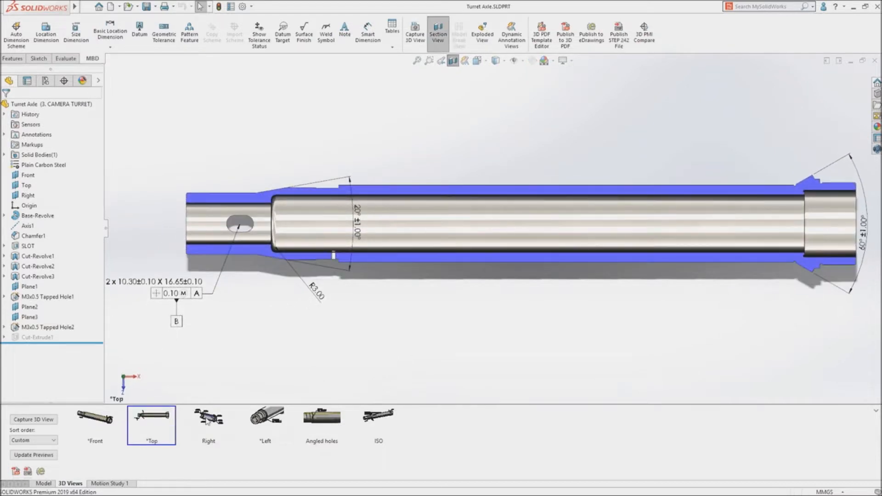
{"action": "left_click", "coordinate": [208, 418]}
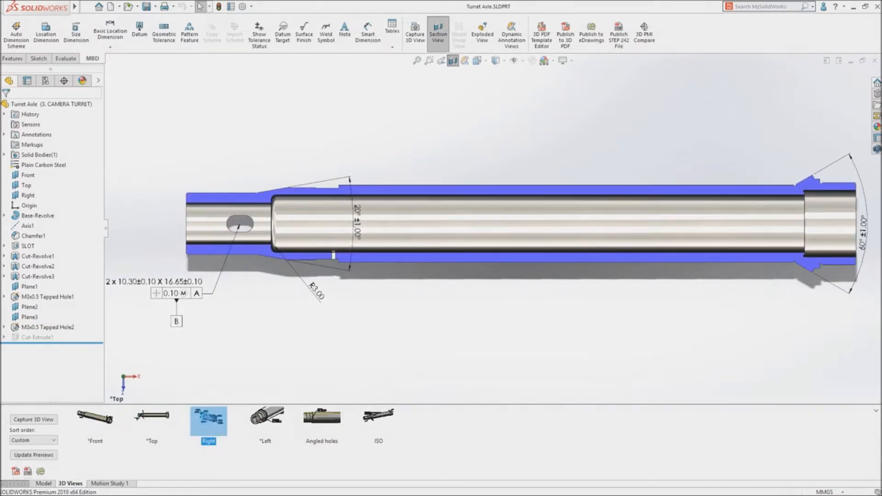
{"action": "left_click", "coordinate": [208, 419]}
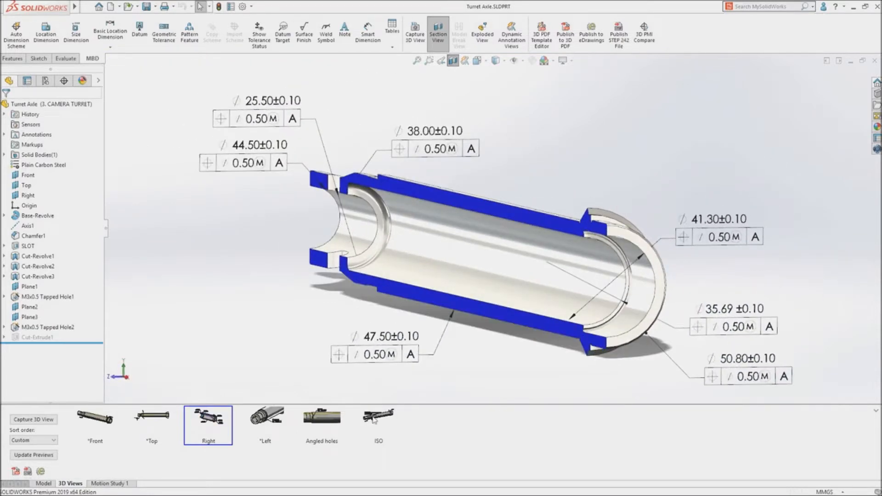
{"action": "left_click", "coordinate": [378, 421]}
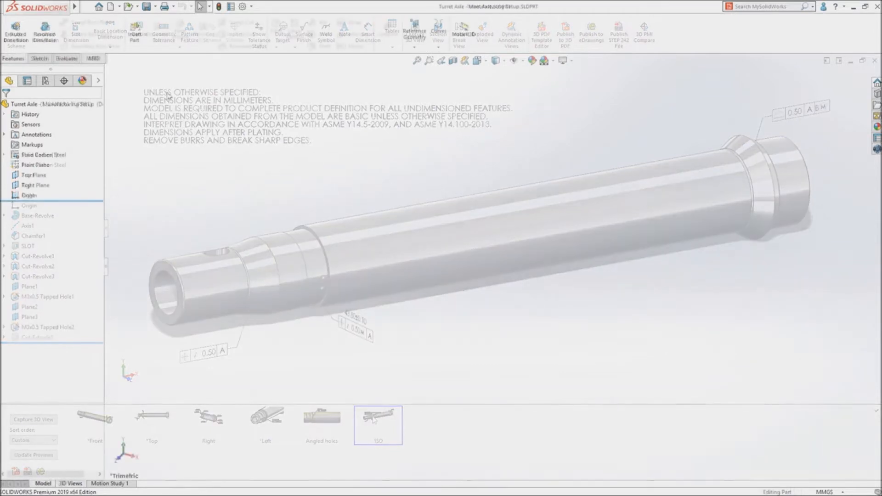
Insert the Turret Axle part using configuration 3. CAMERA TURRET, including its DimXpert scheme
{"action": "left_click", "coordinate": [133, 31]}
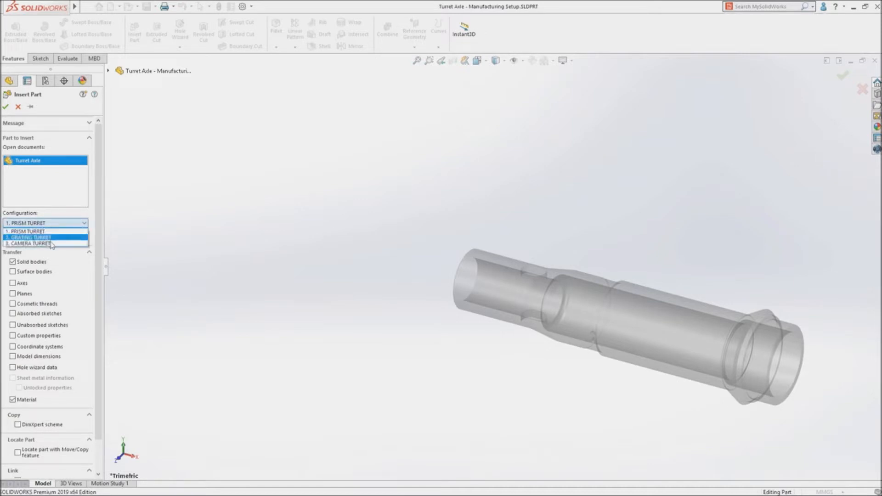
{"action": "left_click", "coordinate": [30, 243]}
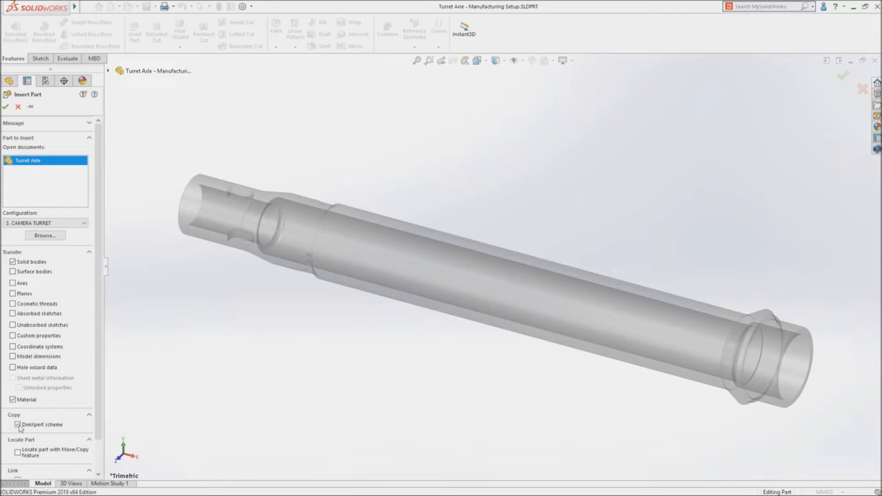
{"action": "left_click", "coordinate": [18, 424]}
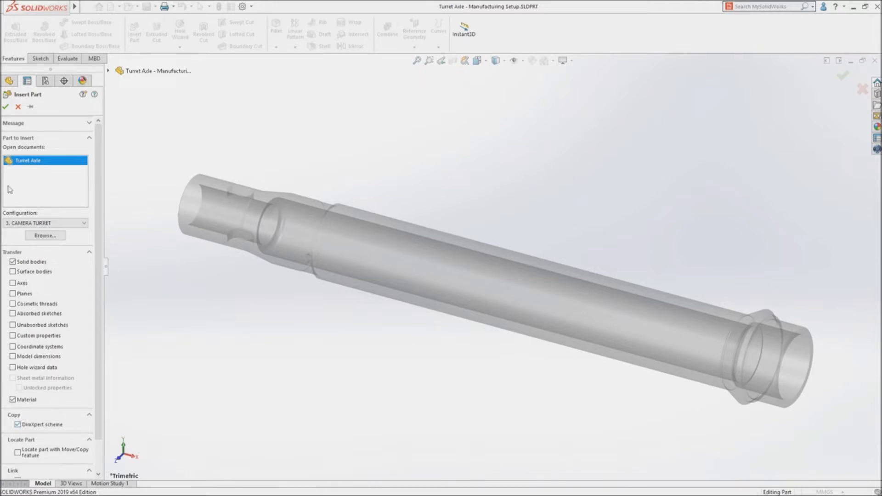
{"action": "left_click", "coordinate": [6, 107]}
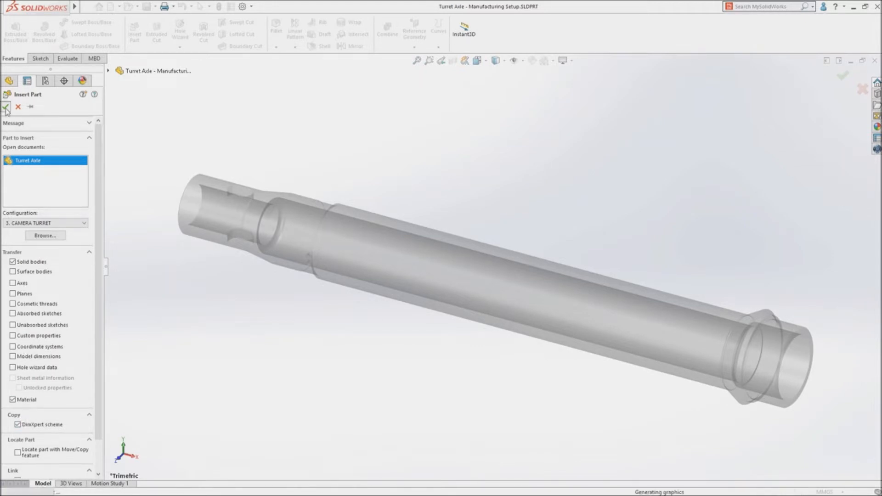
{"action": "left_click", "coordinate": [6, 107]}
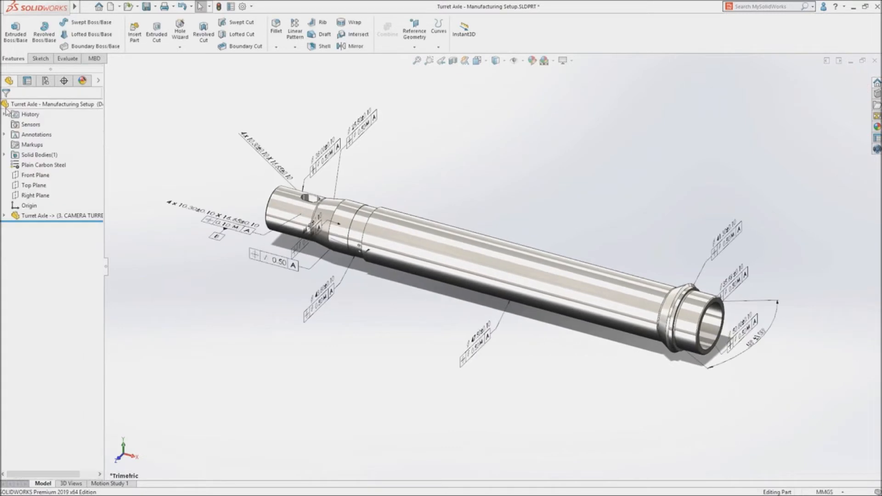
{"action": "mouse_move", "coordinate": [429, 323]}
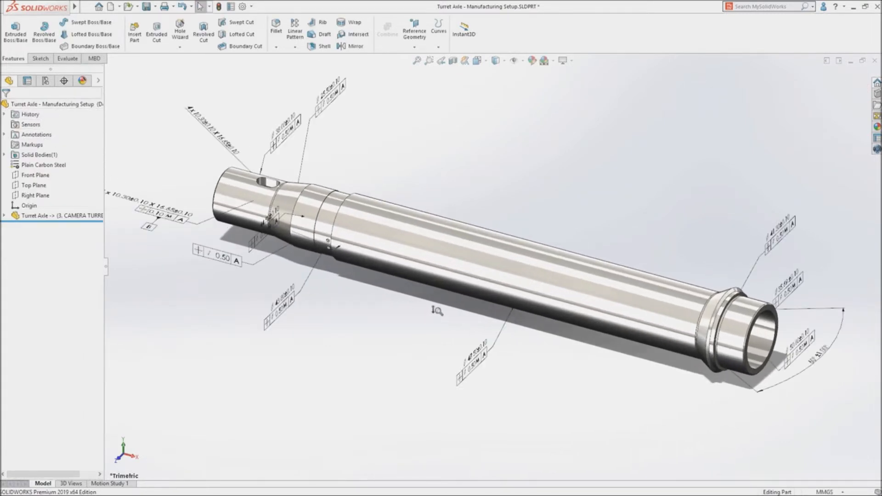
{"action": "mouse_move", "coordinate": [439, 313]}
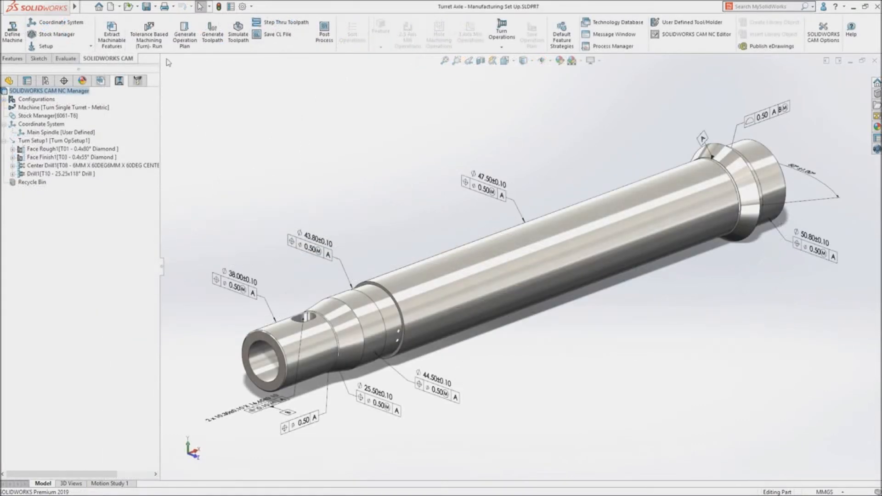
Generate tolerance-based turning operations, retolerance the 43.80 diameter to +0.05/−0.10, and rebuild
{"action": "left_click", "coordinate": [149, 33]}
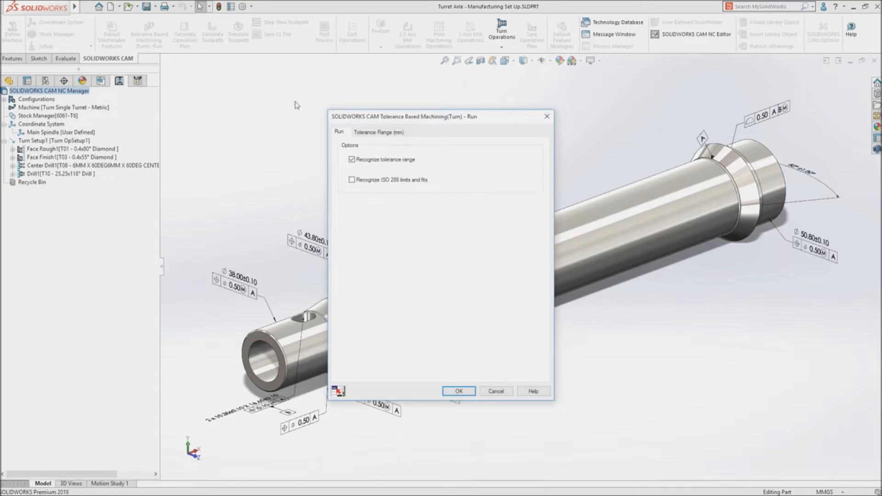
{"action": "left_click", "coordinate": [379, 132]}
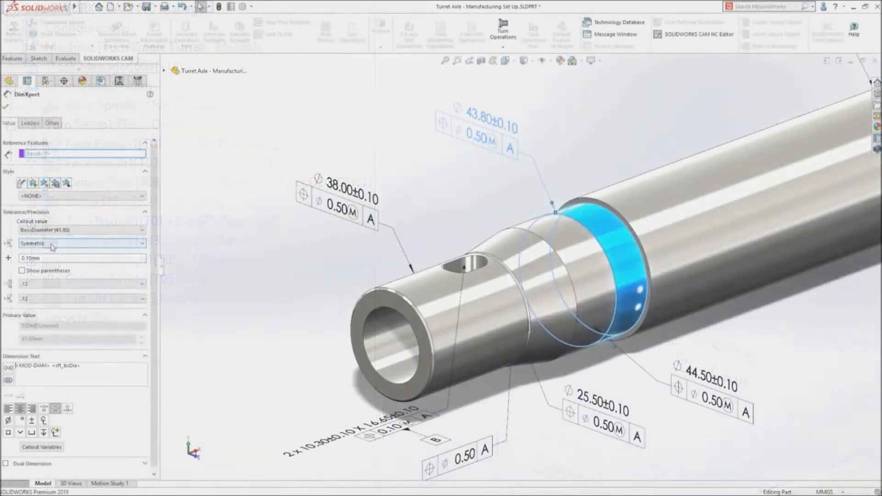
{"action": "left_click", "coordinate": [82, 243]}
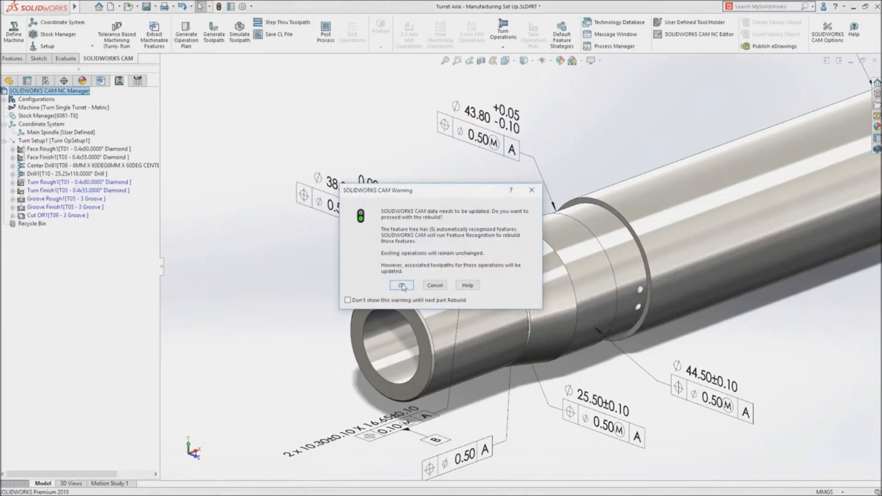
{"action": "left_click", "coordinate": [401, 286]}
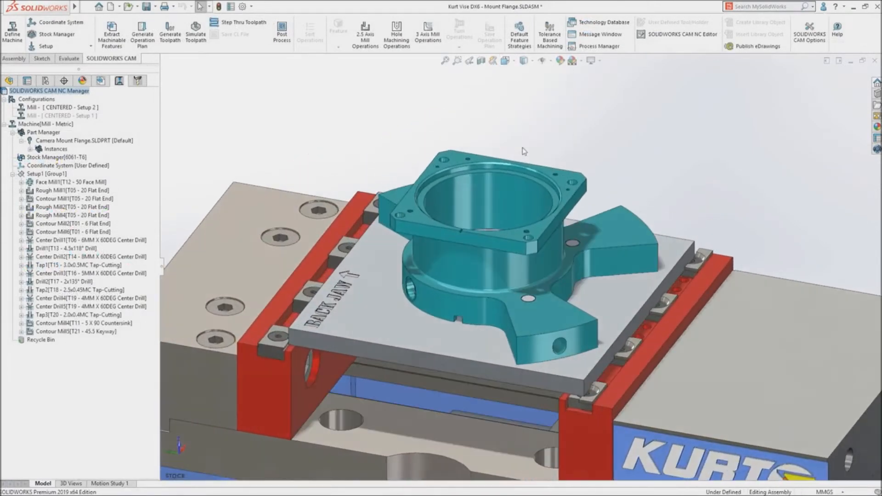
{"action": "mouse_move", "coordinate": [104, 198]}
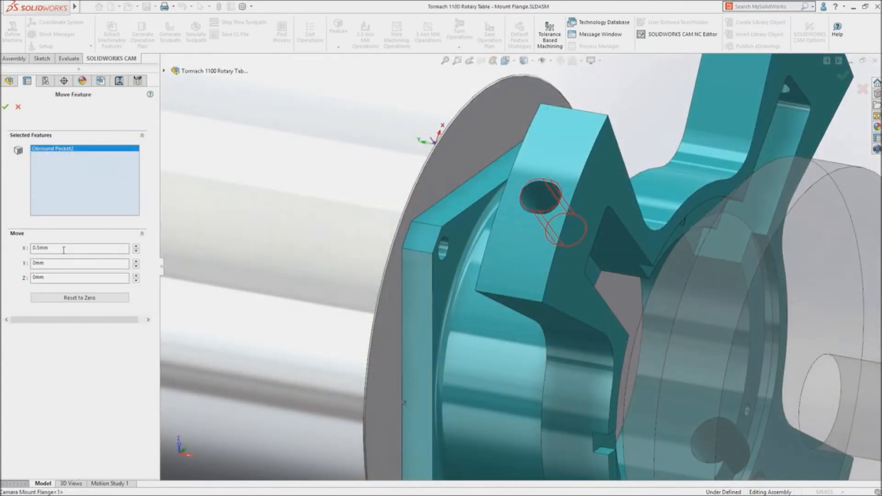
Move Obround Pocket2 0.5 mm in X and regenerate its toolpath
{"action": "left_click", "coordinate": [5, 107]}
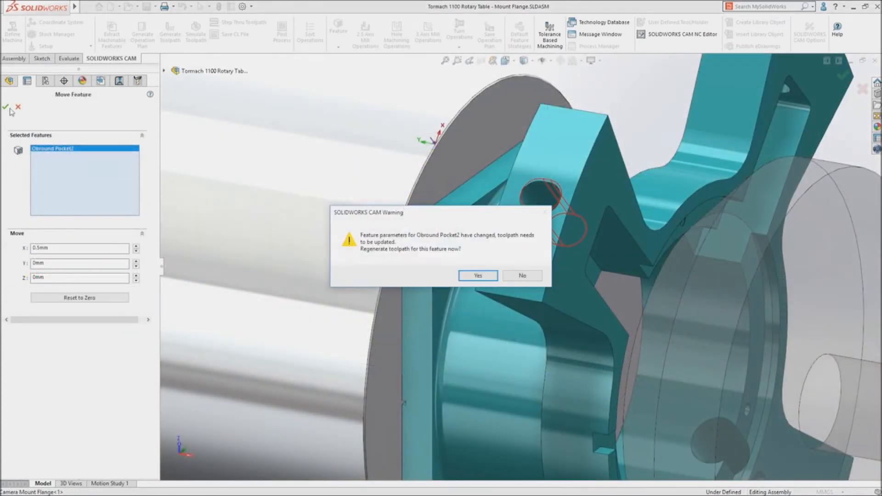
{"action": "left_click", "coordinate": [476, 275]}
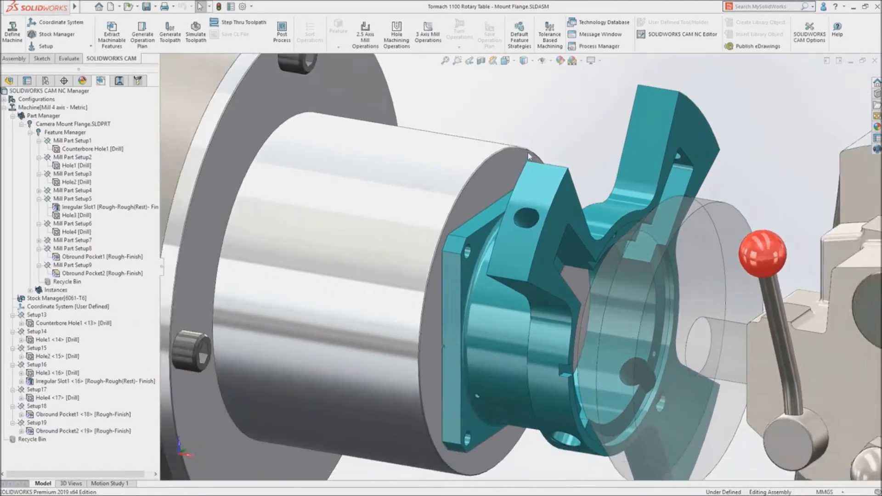
{"action": "left_click", "coordinate": [196, 33]}
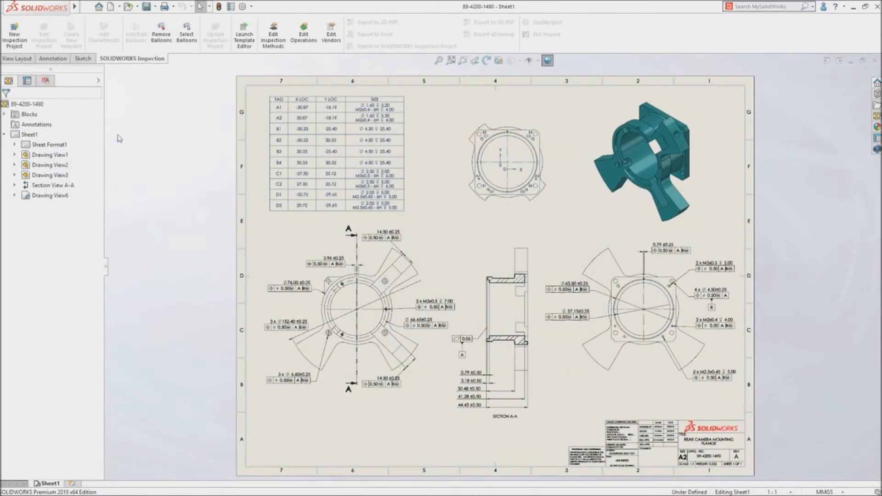
Create a new inspection project for the flange drawing, entering 000 in General Settings
{"action": "left_click", "coordinate": [14, 34]}
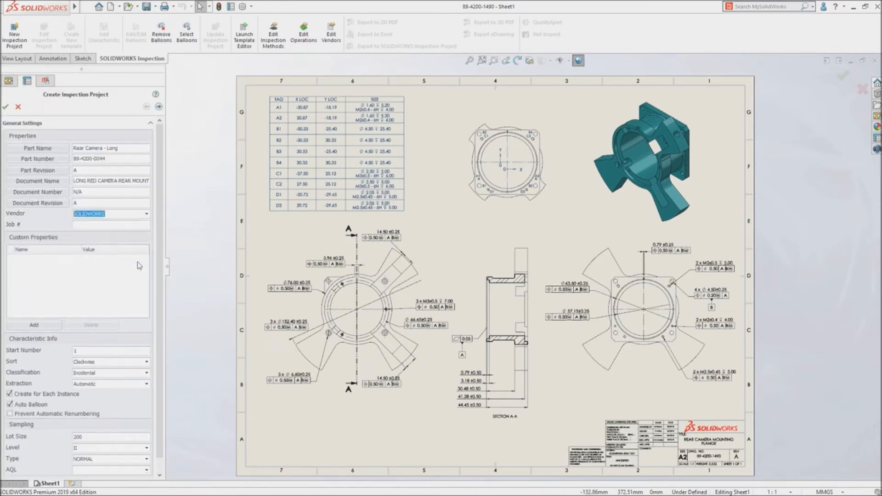
{"action": "type", "text": "000"}
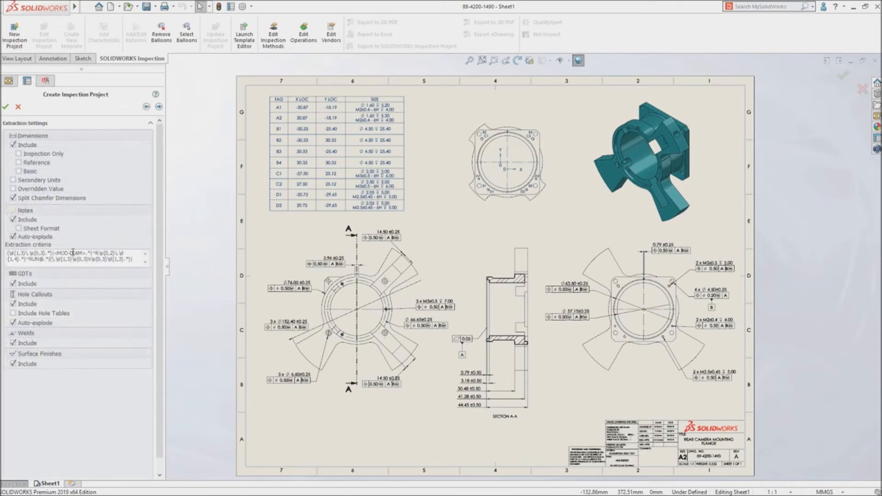
{"action": "left_click", "coordinate": [13, 313]}
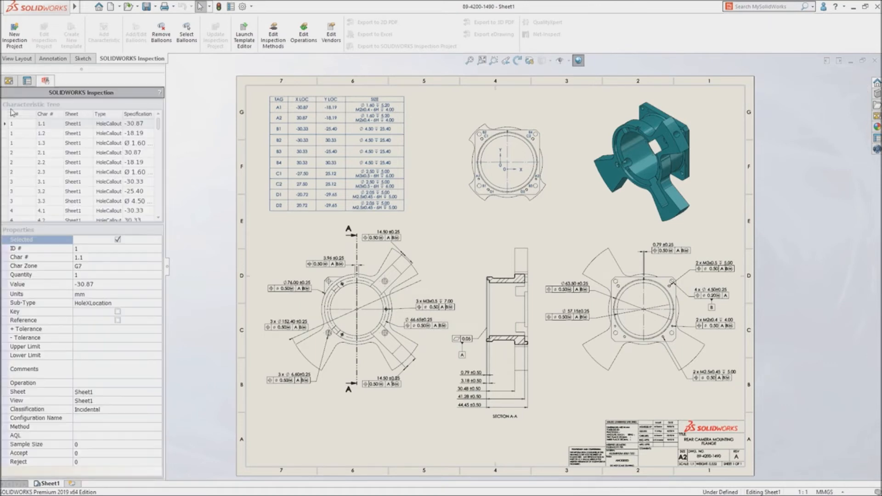
Bring up grouping options for characteristics 18–22 in the Characteristic Tree
{"action": "left_click", "coordinate": [135, 32]}
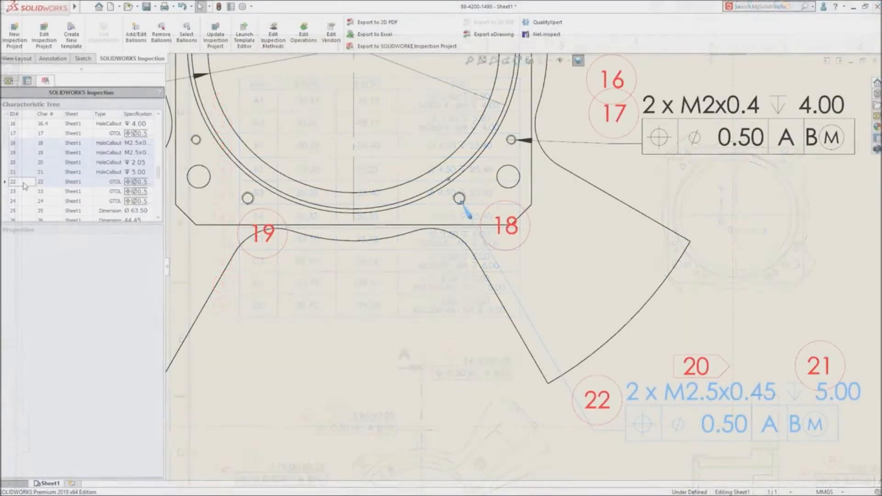
{"action": "right_click", "coordinate": [23, 181]}
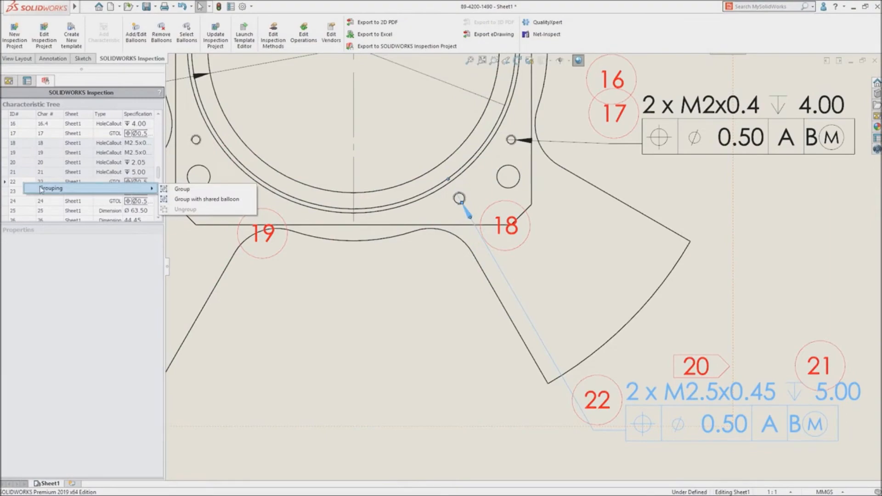